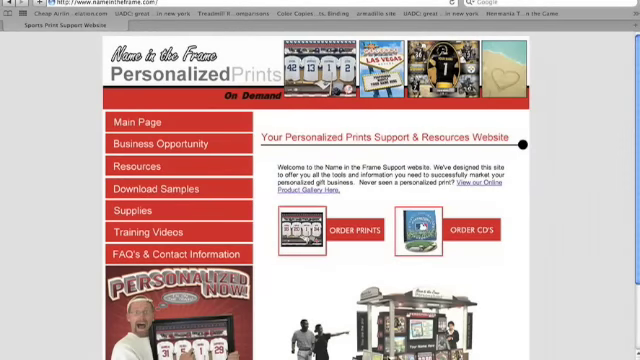
{"action": "mouse_move", "coordinate": [356, 258]}
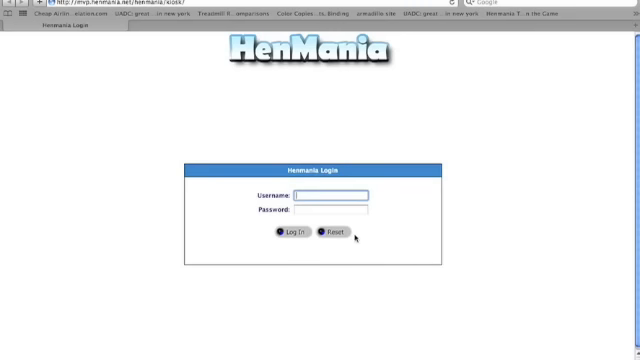
{"action": "mouse_move", "coordinate": [354, 240]}
{"action": "type", "text": "G"}
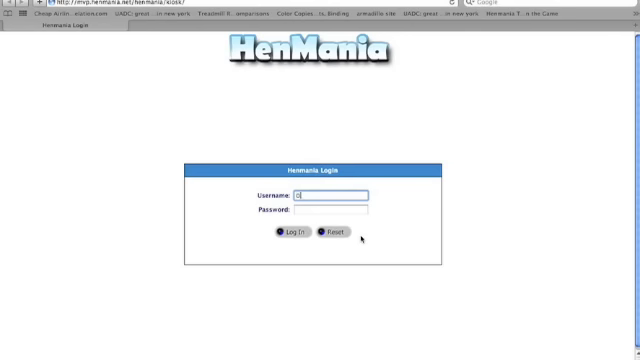
Log in with username DAWN and the account password to reach the Locker Room Prints catalog
{"action": "type", "text": "DAWN"}
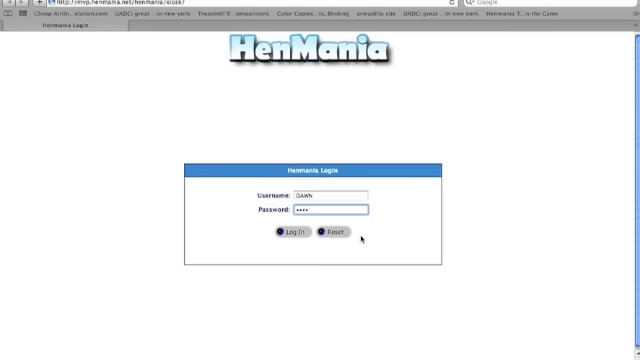
{"action": "left_click", "coordinate": [288, 232]}
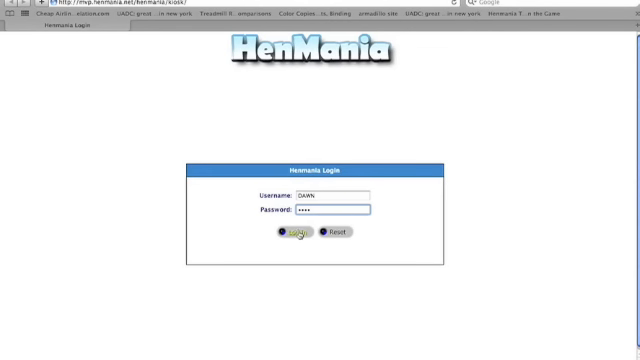
{"action": "left_click", "coordinate": [290, 232]}
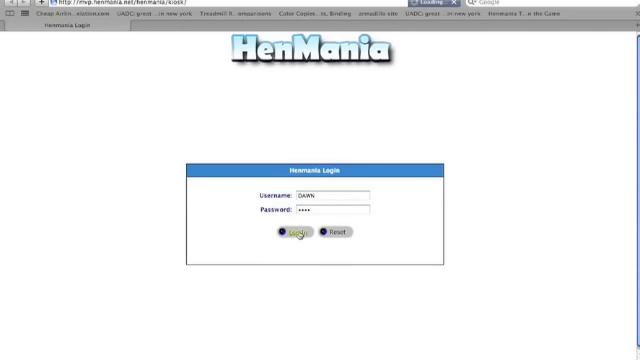
{"action": "left_click", "coordinate": [288, 232]}
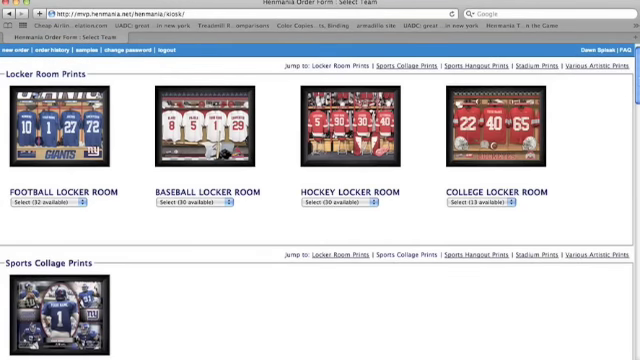
Scroll through the Locker Room, Sports Collage, Sports Hangout, Stadium and Artistic print categories
{"action": "scroll", "scroll_direction": "down", "scroll_amount": 3}
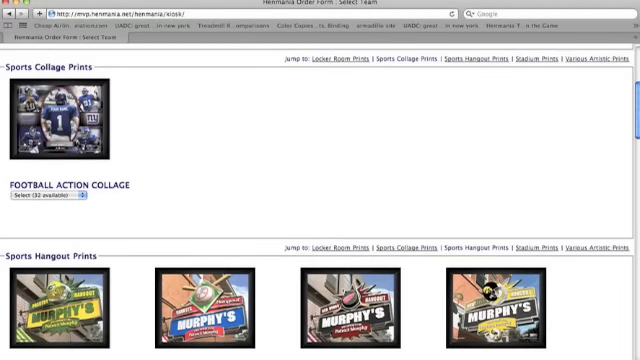
{"action": "scroll", "scroll_direction": "down", "scroll_amount": 3}
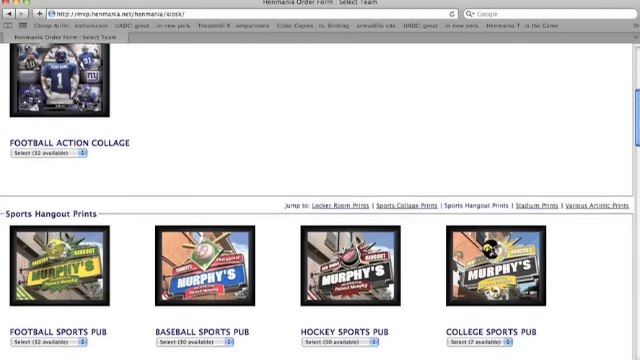
{"action": "scroll", "scroll_direction": "down", "scroll_amount": 3}
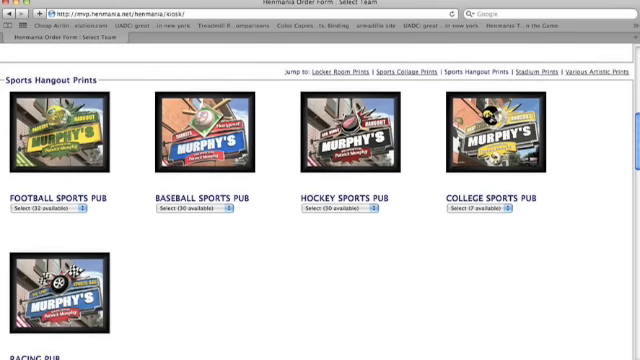
{"action": "scroll", "scroll_direction": "down", "scroll_amount": 3}
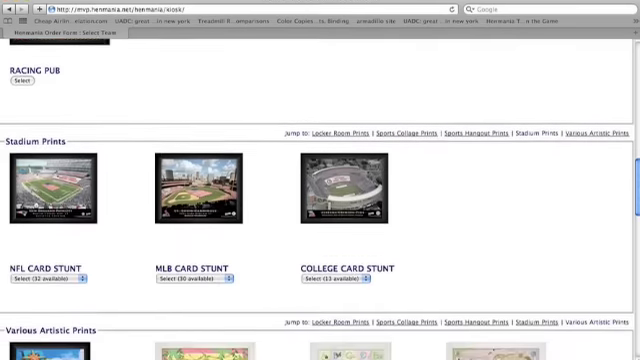
{"action": "scroll", "scroll_direction": "down", "scroll_amount": 3}
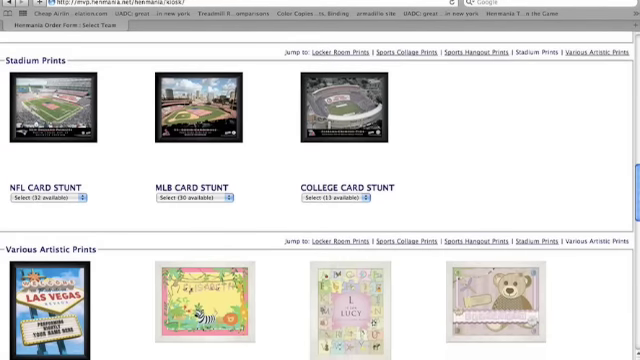
{"action": "scroll", "scroll_direction": "down", "scroll_amount": 3}
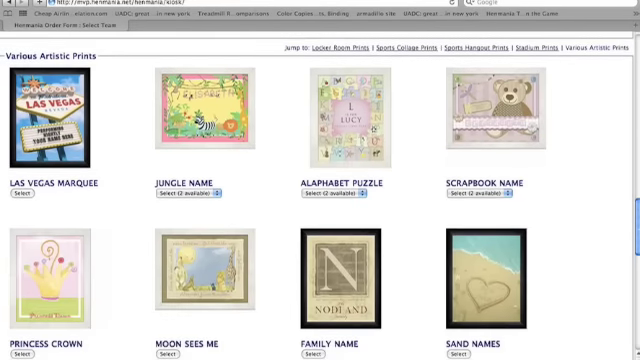
{"action": "scroll", "scroll_direction": "down", "scroll_amount": 3}
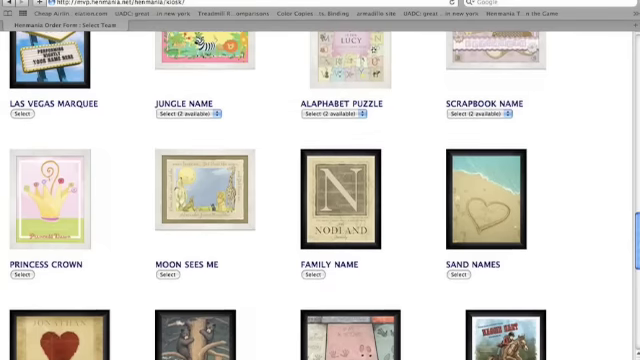
{"action": "scroll", "scroll_direction": "down", "scroll_amount": 3}
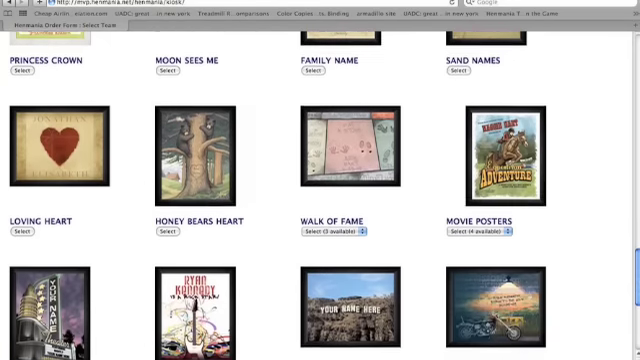
{"action": "scroll", "scroll_direction": "down", "scroll_amount": 3}
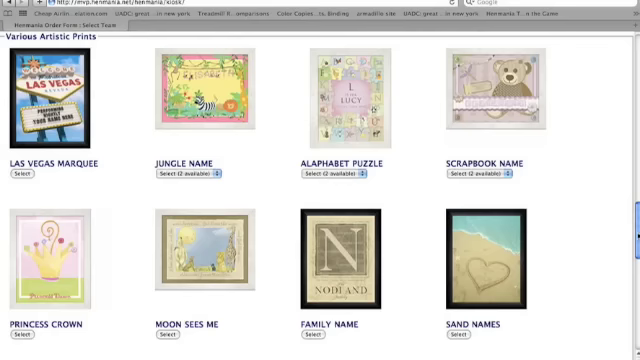
{"action": "scroll", "scroll_direction": "up", "scroll_amount": 3}
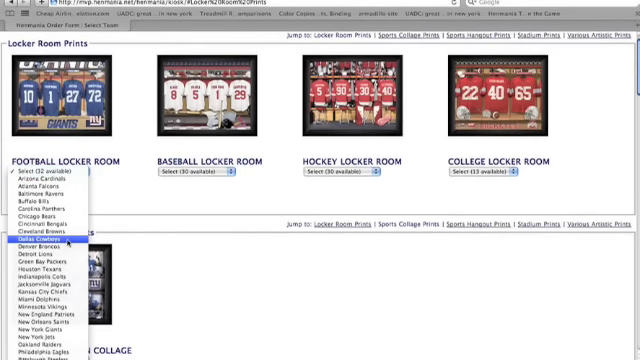
Choose the Dallas Cowboys football locker room print and start its Jersey Name field
{"action": "left_click", "coordinate": [40, 240]}
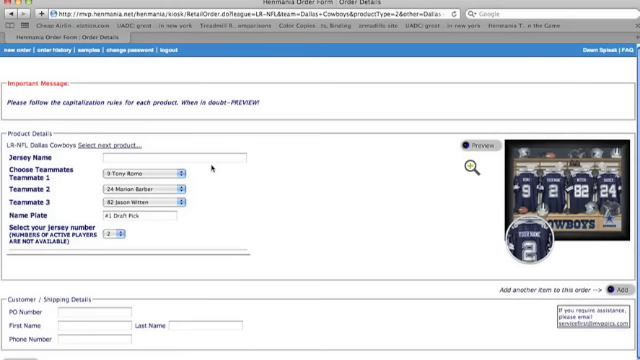
{"action": "left_click", "coordinate": [160, 160]}
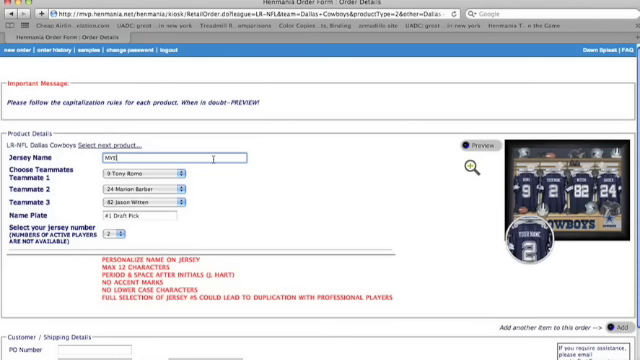
{"action": "type", "text": "YERS"}
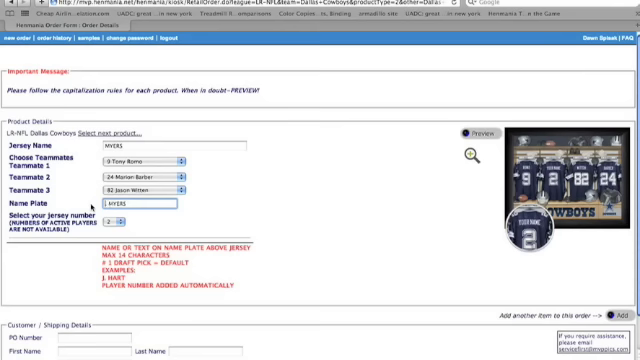
{"action": "type", "text": "C. MYERS"}
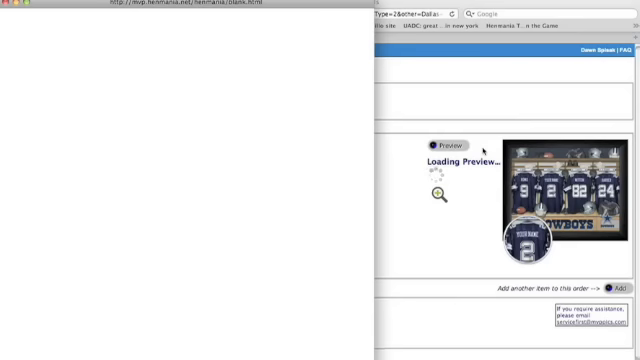
Generate the preview of the personalized Cowboys locker room print
{"action": "left_click", "coordinate": [440, 148]}
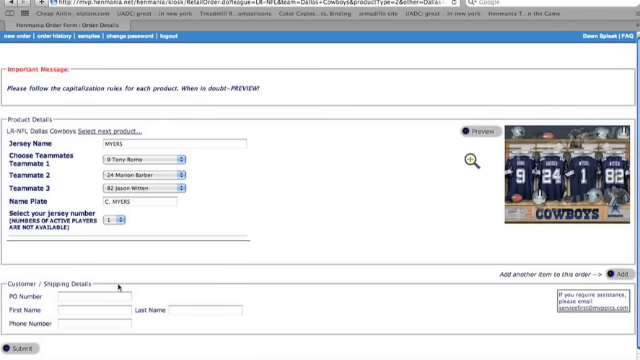
Fill customer details with a PO number, first name Todd, last name, and phone note 'sample for v'
{"action": "left_click", "coordinate": [90, 298]}
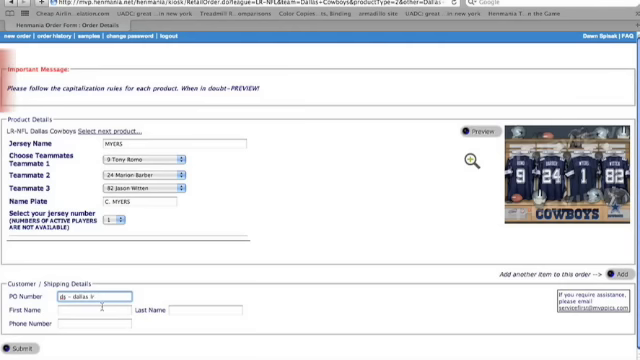
{"action": "type", "text": "Todd"}
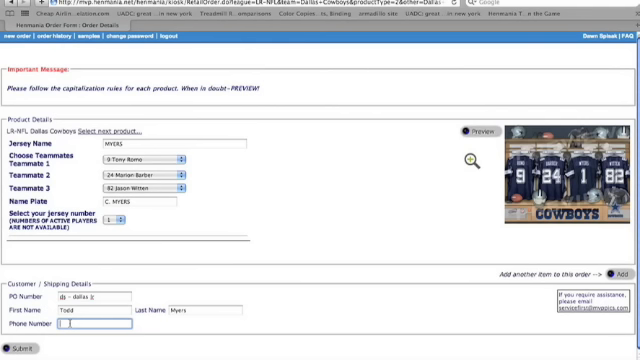
{"action": "type", "text": "sample for v"}
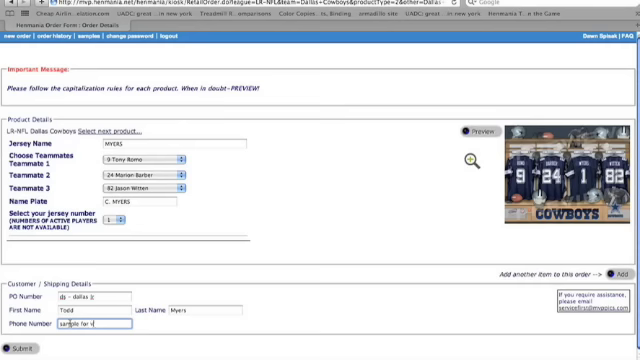